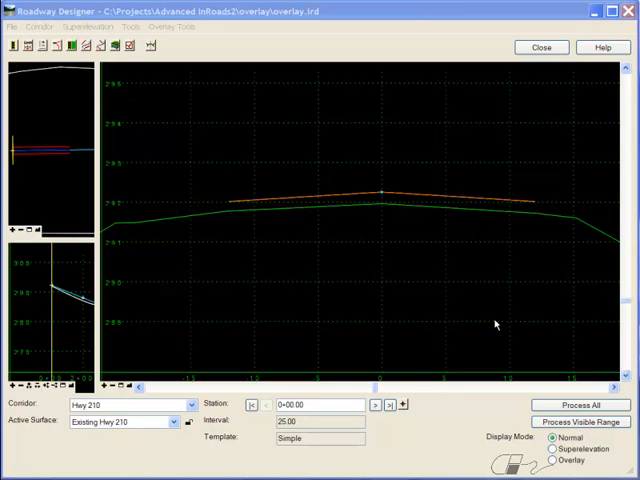
mouse_move(436, 290)
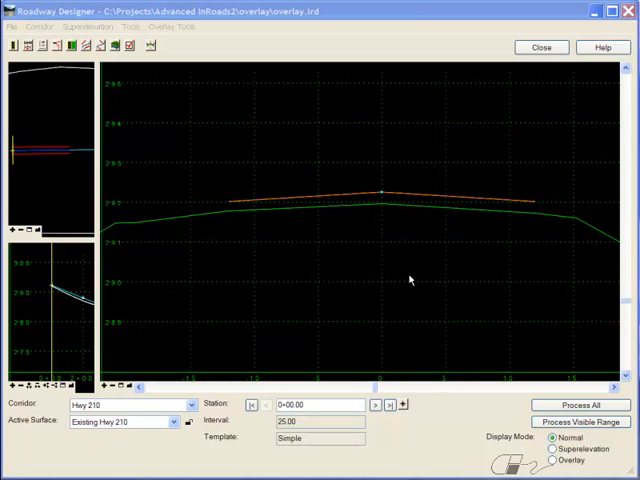
mouse_move(401, 234)
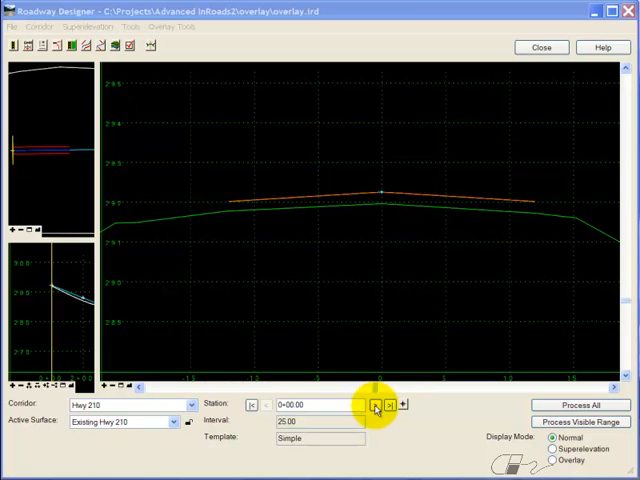
Step: Advance the Hwy 210 cross section from station 0+00 to 0+50.00 to view the Base component
left_click(374, 405)
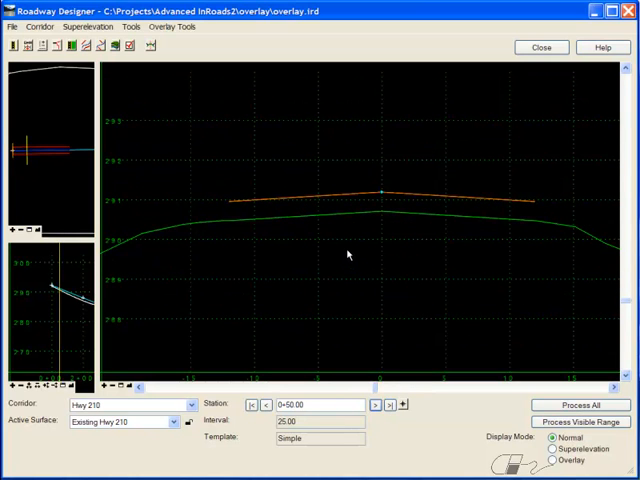
mouse_move(282, 203)
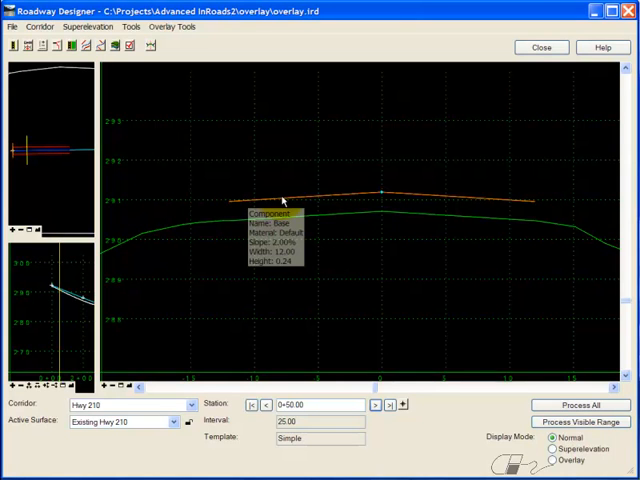
mouse_move(510, 205)
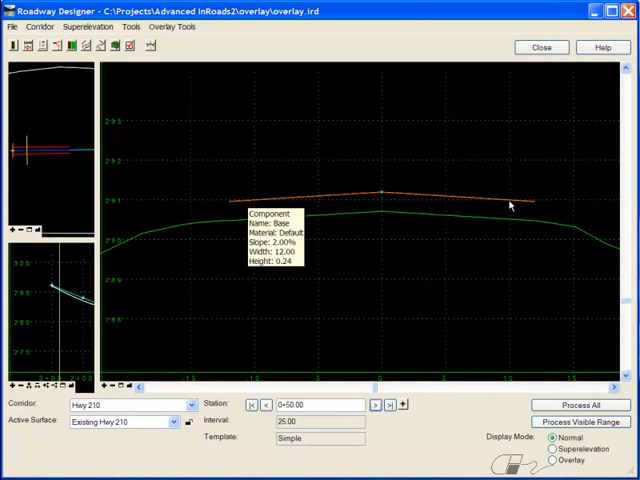
mouse_move(400, 217)
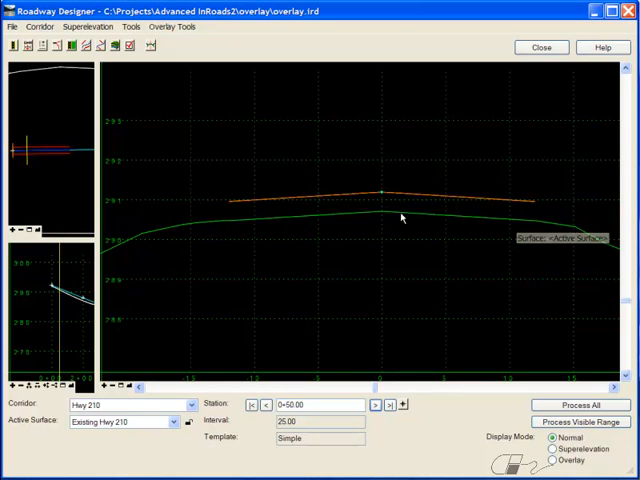
mouse_move(238, 228)
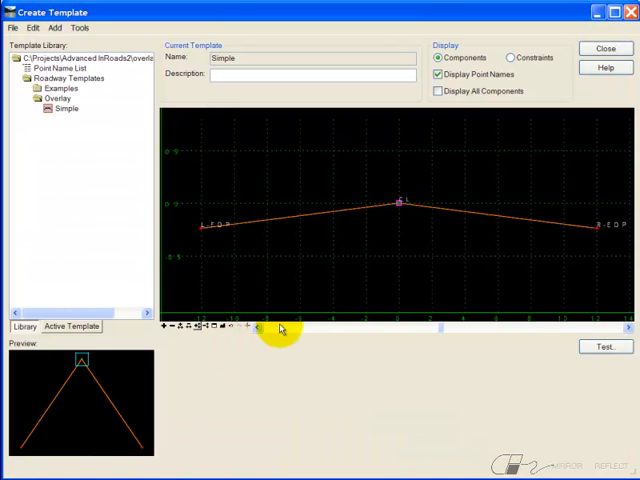
mouse_move(478, 229)
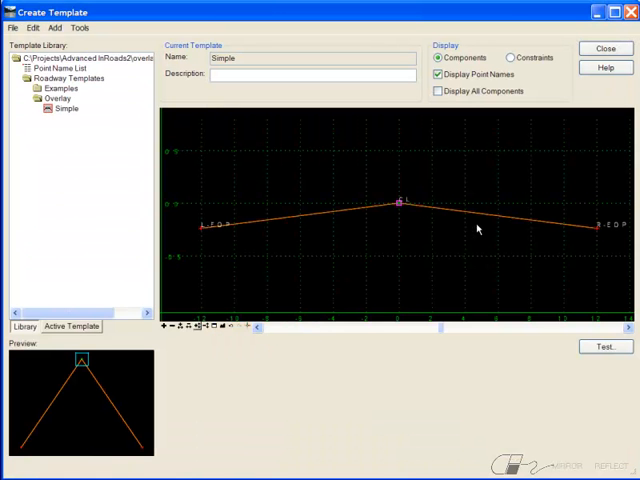
Step: Add an Overlay/Stripping component across the Simple template, top following component, bottom following surface
right_click(478, 228)
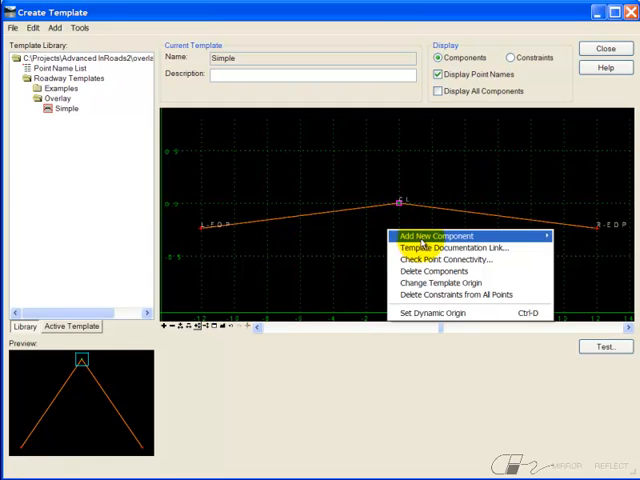
mouse_move(435, 236)
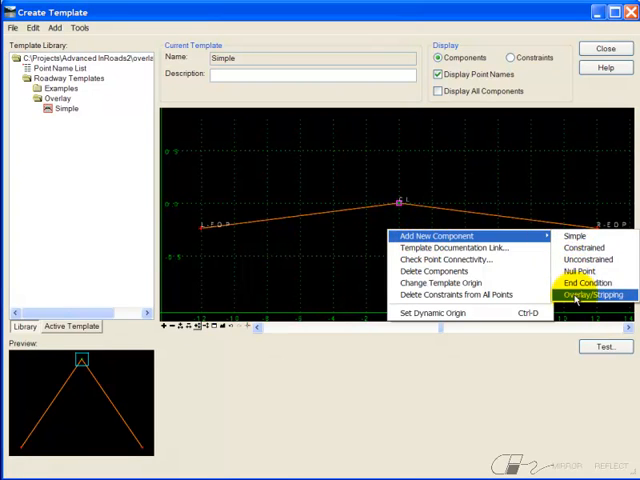
left_click(592, 294)
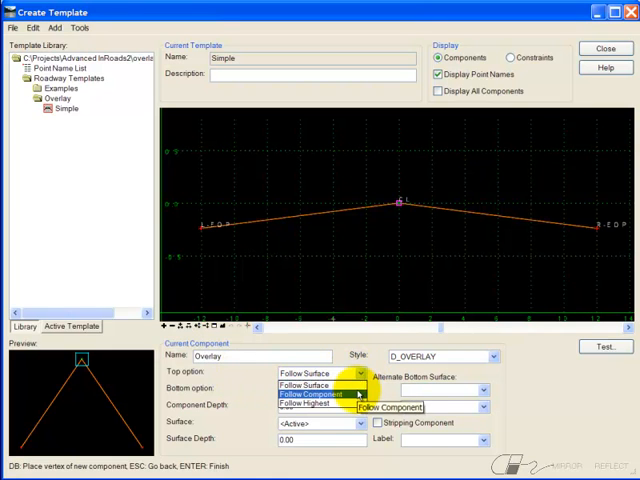
left_click(308, 394)
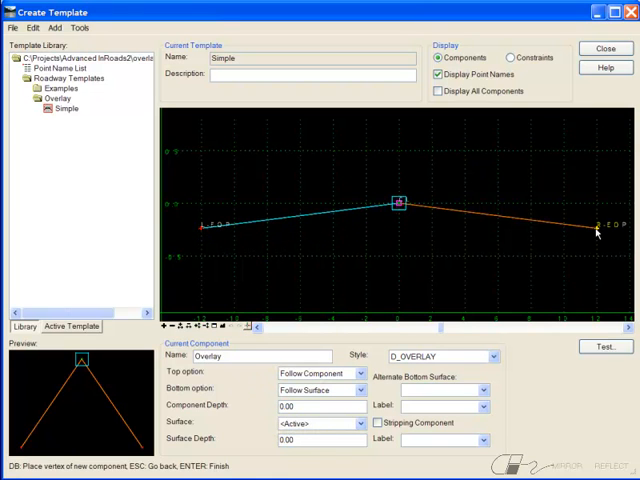
right_click(596, 228)
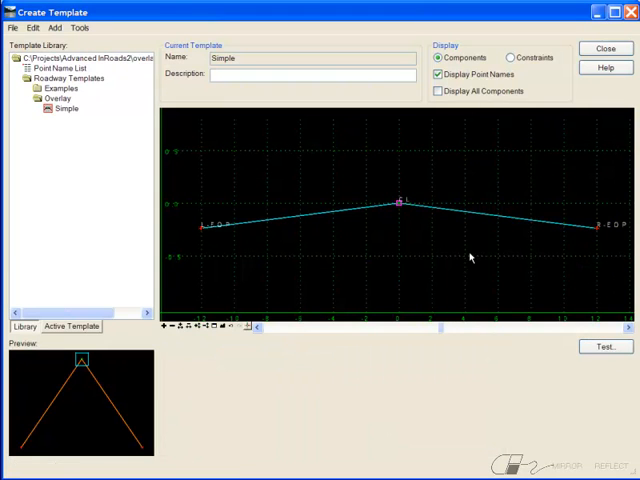
mouse_move(373, 255)
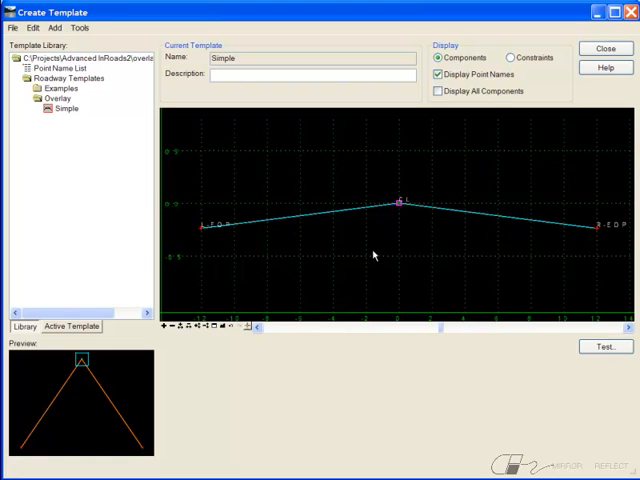
mouse_move(425, 248)
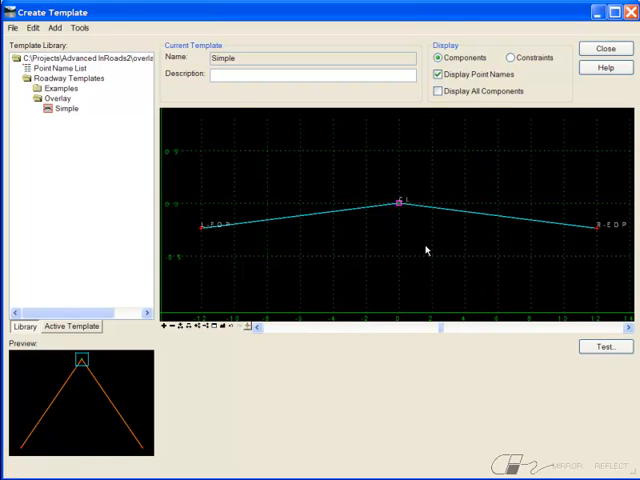
left_click(604, 345)
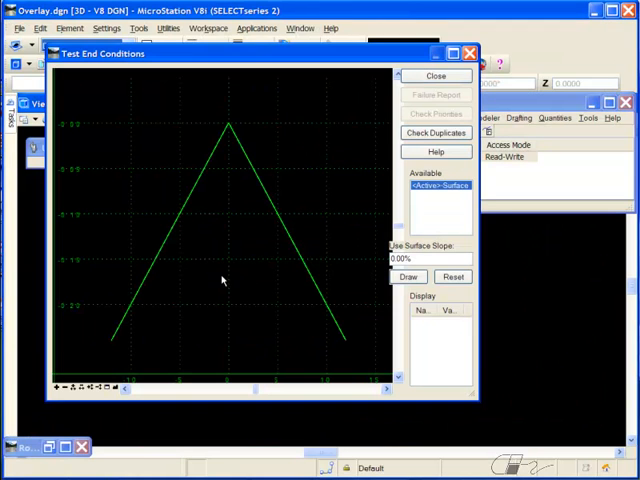
left_click(409, 276)
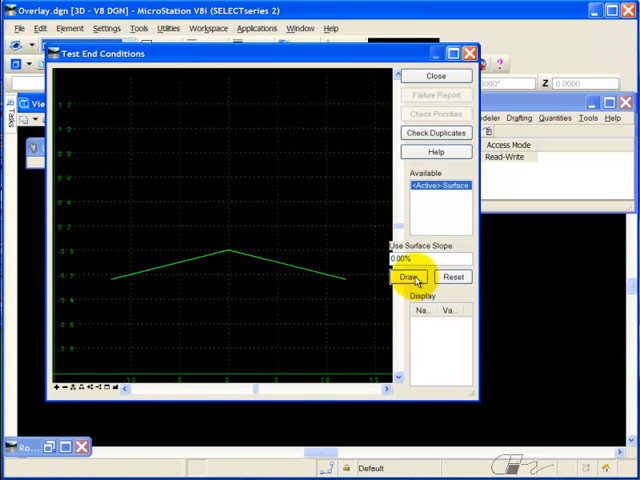
left_click(408, 277)
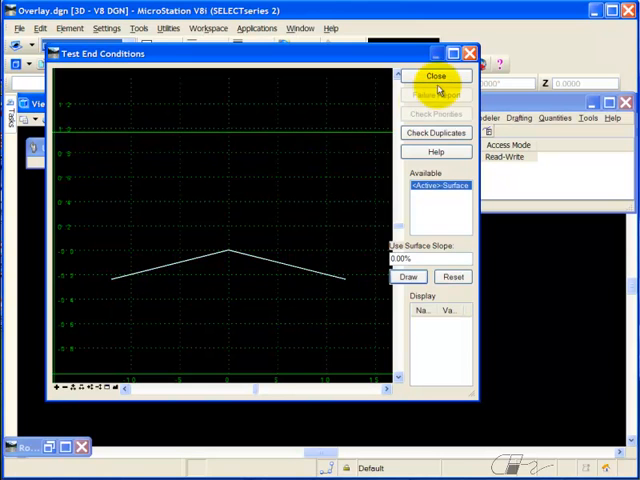
left_click(436, 76)
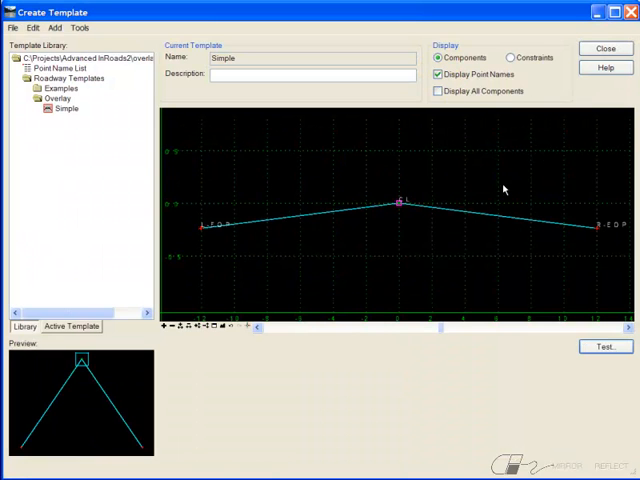
Step: Back in Roadway Designer, step Hwy 210 sections through 3+25 and 3+75 to 4+75
left_click(605, 48)
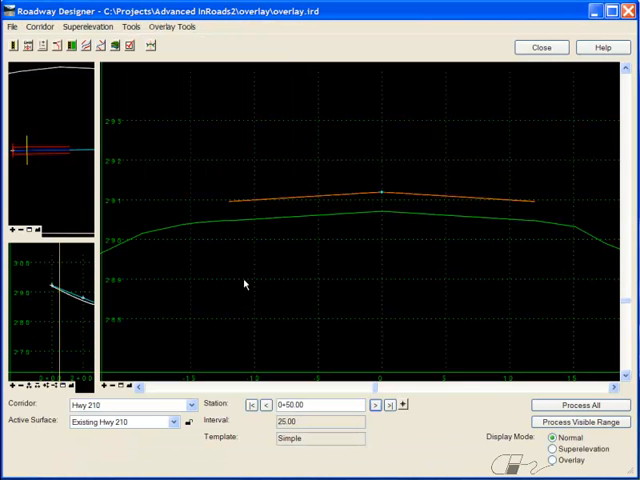
left_click(30, 46)
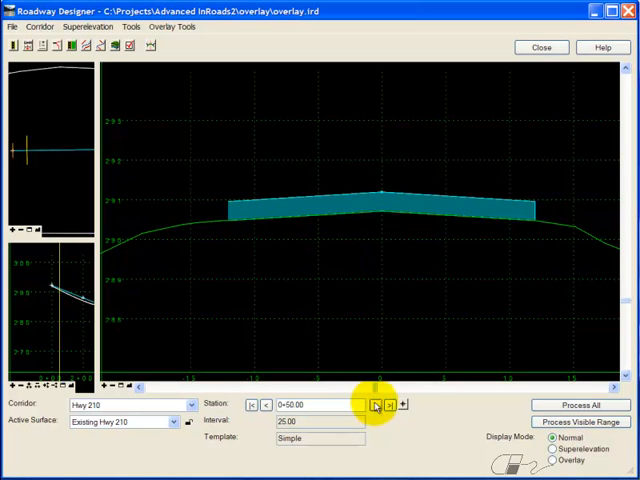
left_click(379, 404)
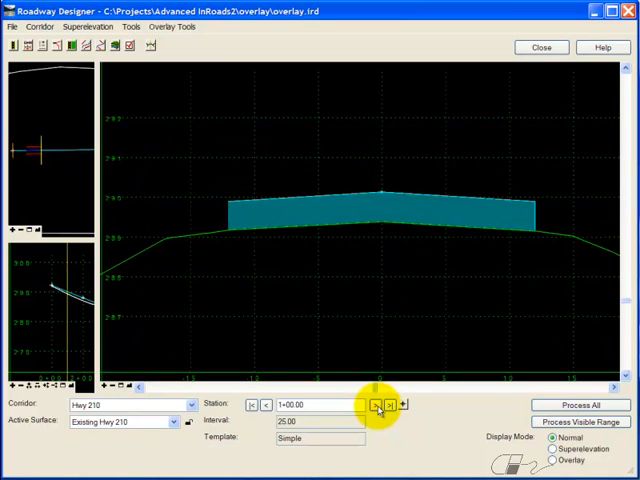
left_click(375, 404)
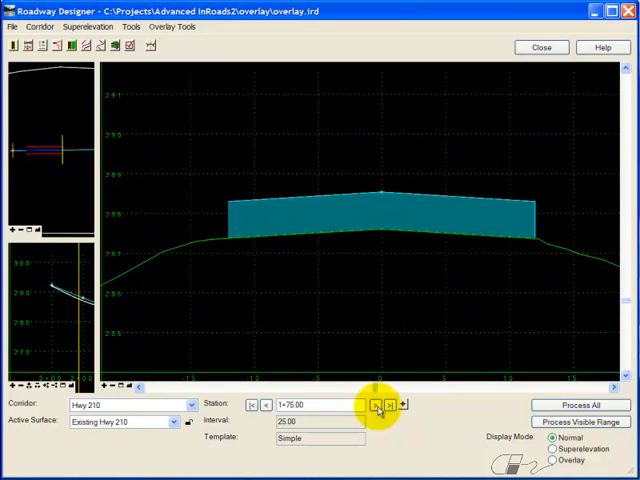
left_click(374, 405)
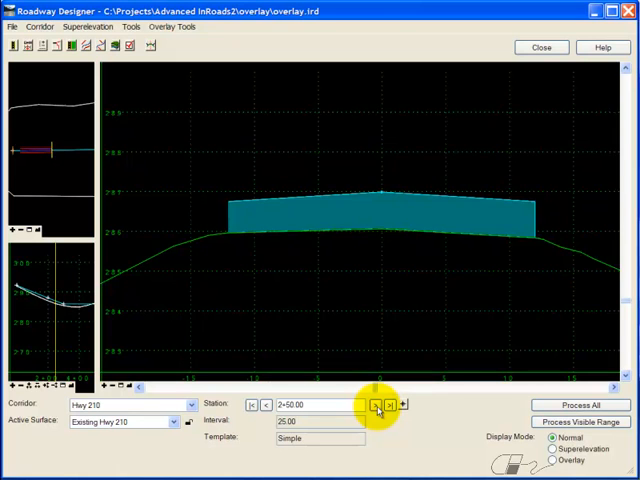
left_click(379, 405)
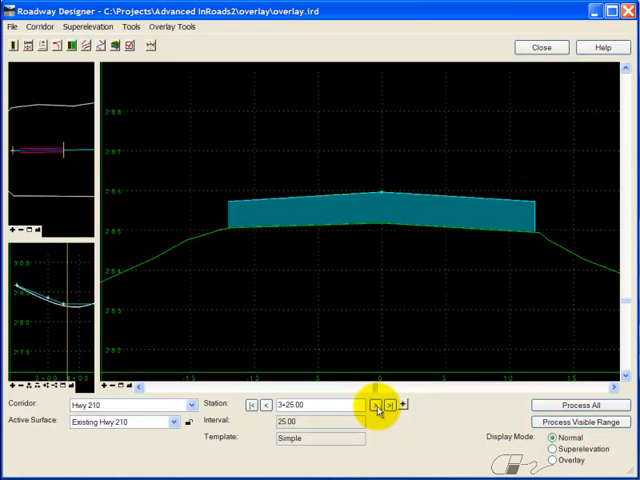
left_click(377, 405)
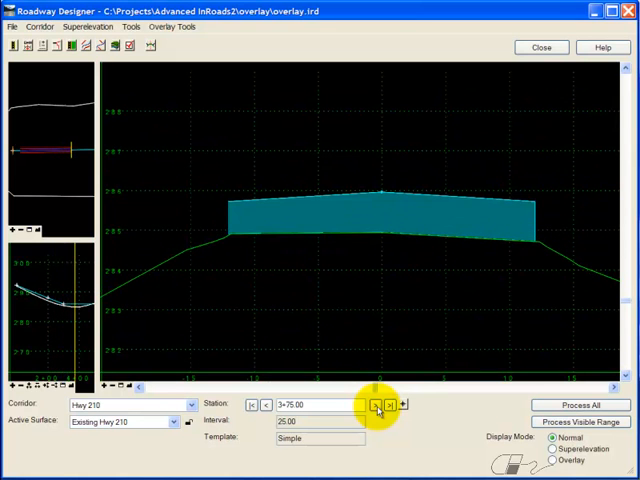
left_click(378, 405)
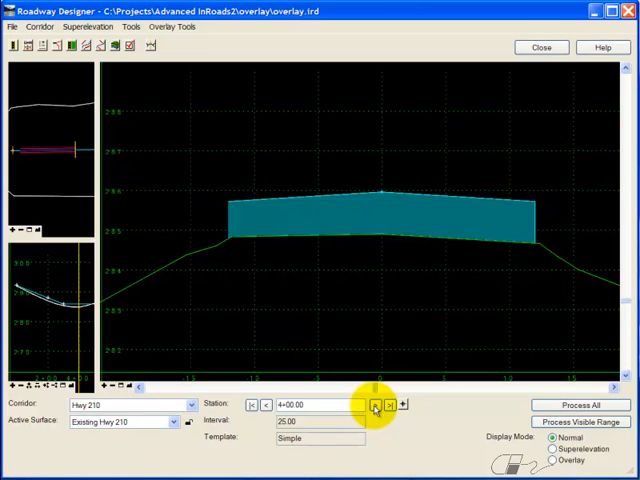
left_click(372, 404)
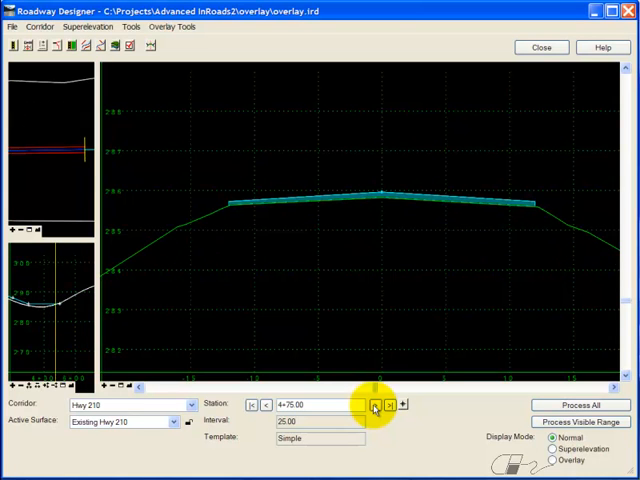
mouse_move(215, 225)
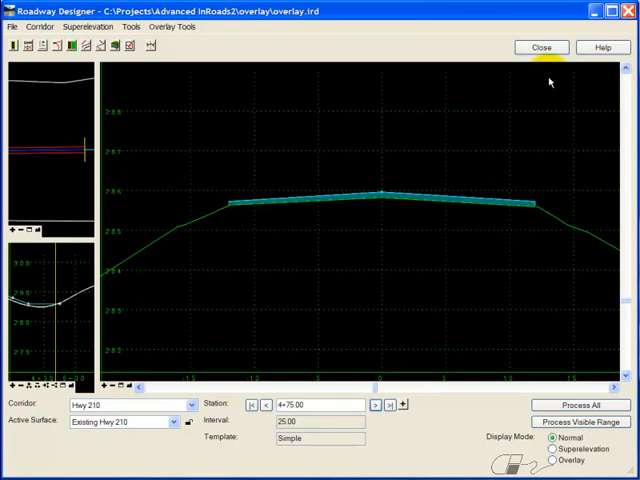
Step: Edit the Overlay component to depth 0.67 with bottom option Follow Lowest, and apply
left_click(540, 47)
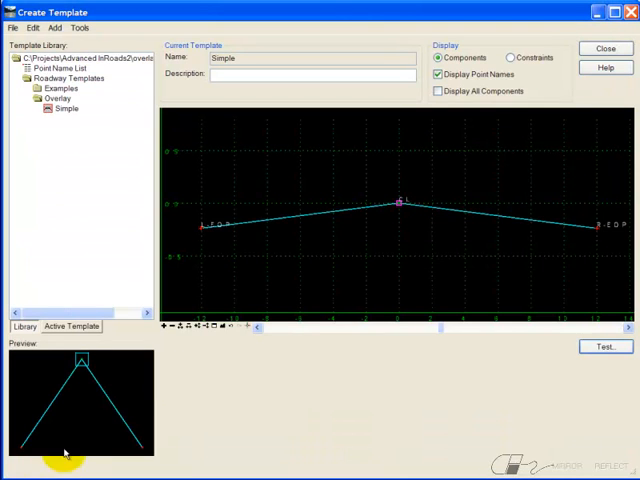
right_click(345, 216)
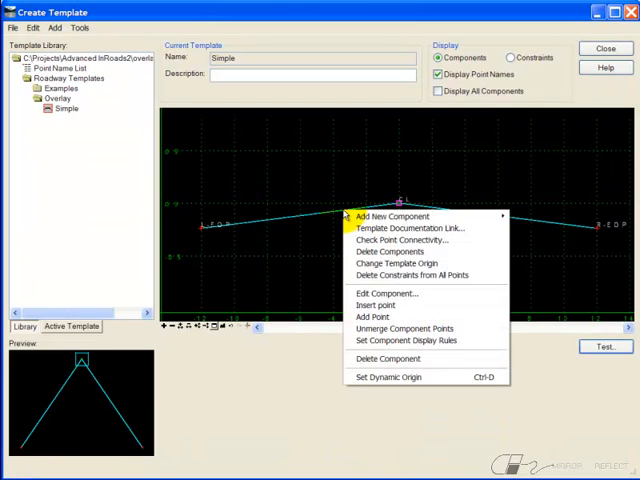
left_click(386, 293)
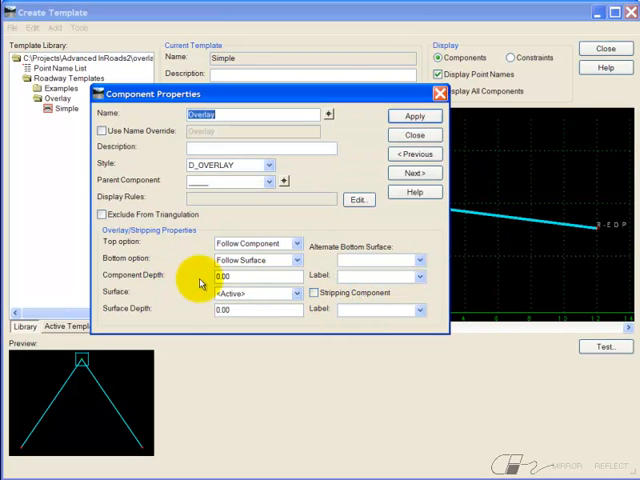
triple_click(240, 276)
type("8")
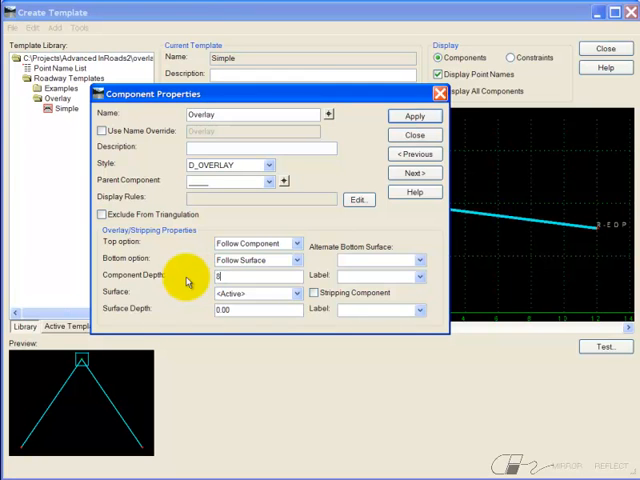
type("0.67")
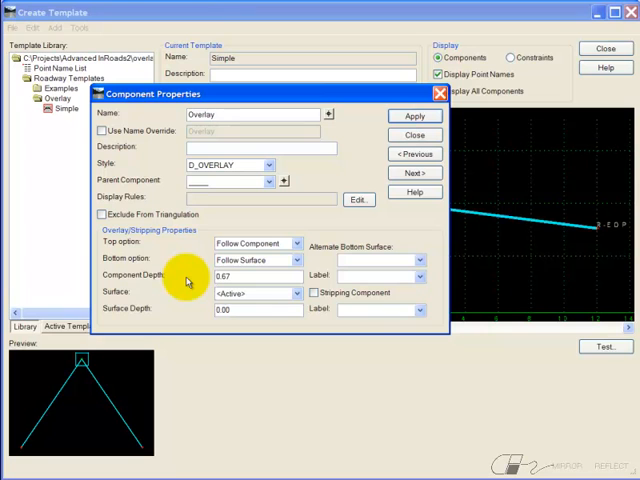
mouse_move(170, 270)
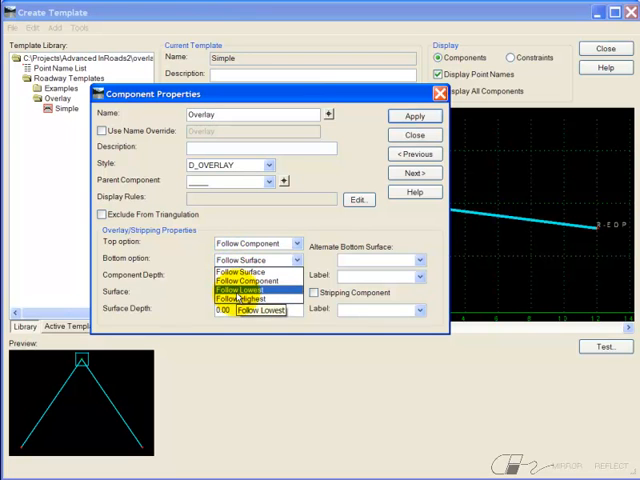
left_click(250, 295)
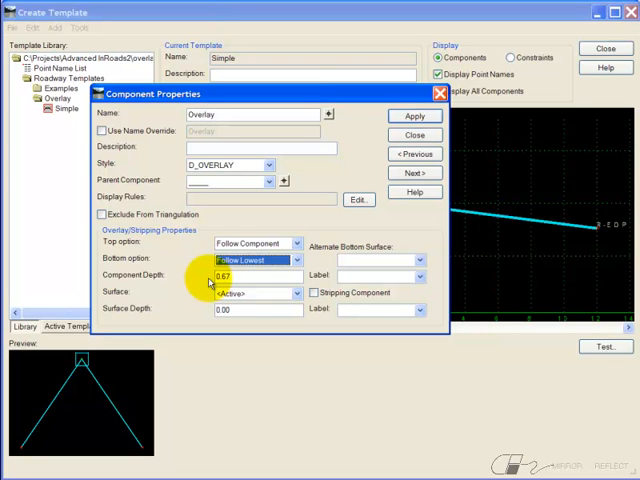
left_click(414, 115)
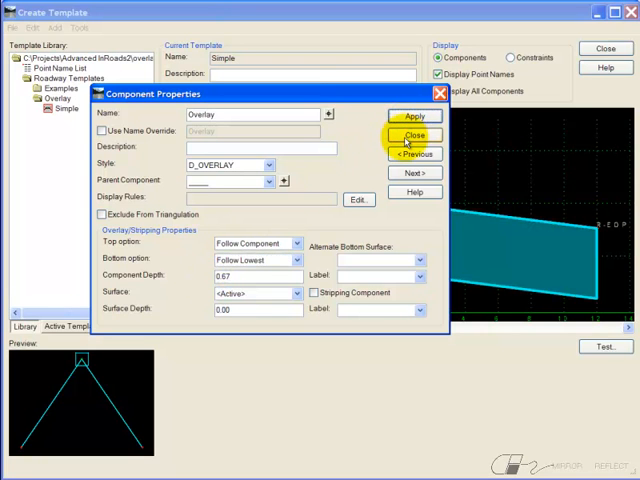
left_click(414, 135)
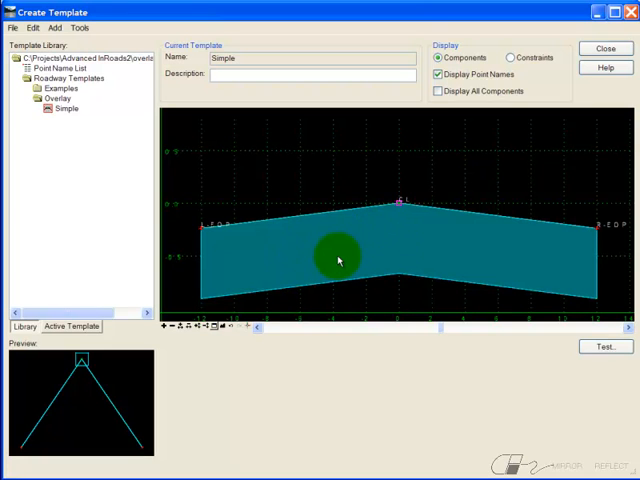
mouse_move(594, 52)
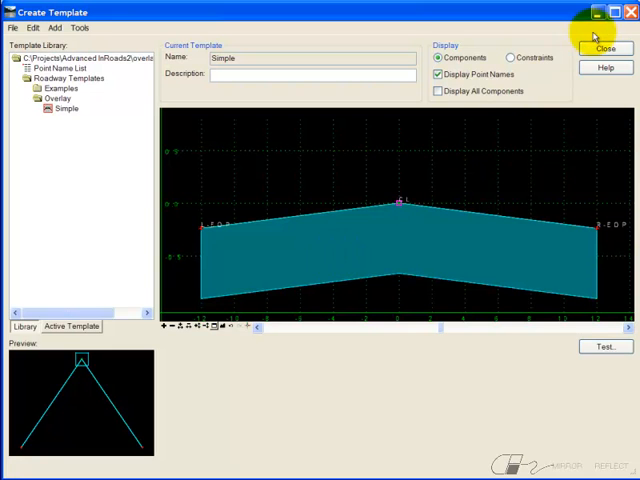
Step: Return to Roadway Designer and step back from 4+75 to 3+75 to check the 0.84 overlay
left_click(605, 48)
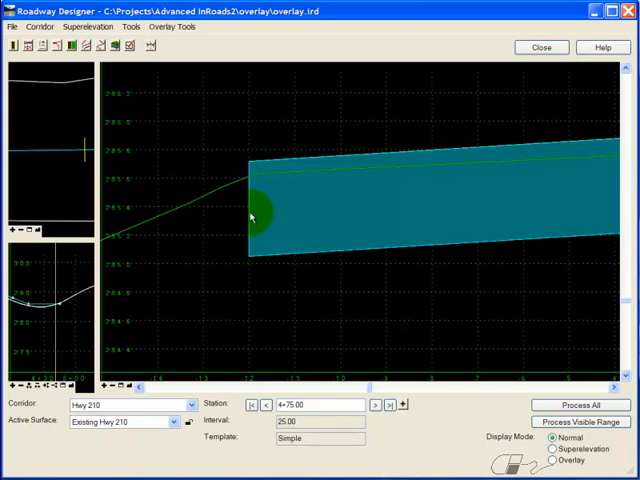
mouse_move(252, 218)
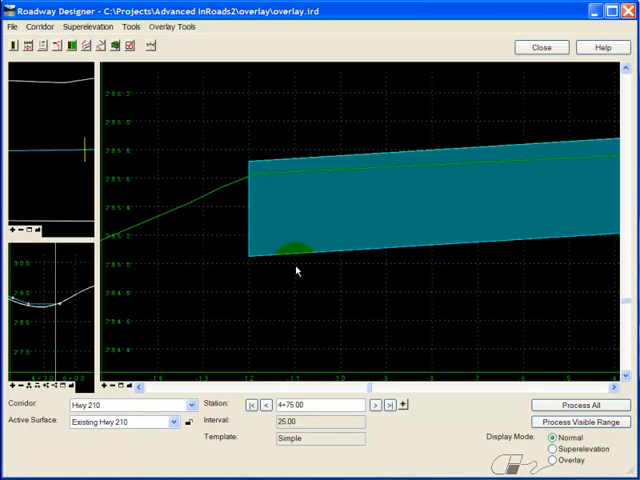
left_click(267, 405)
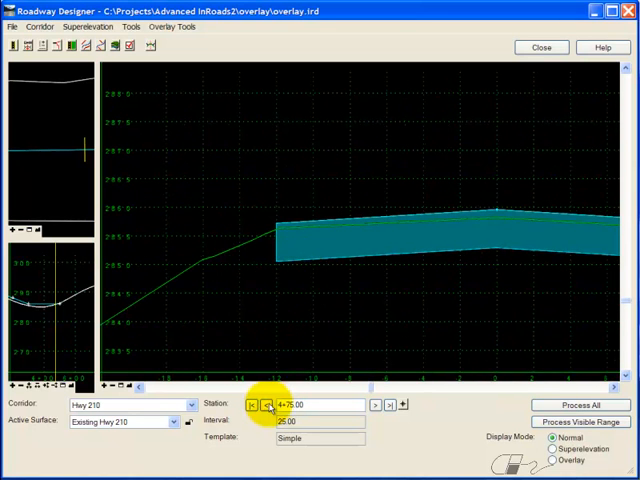
left_click(266, 405)
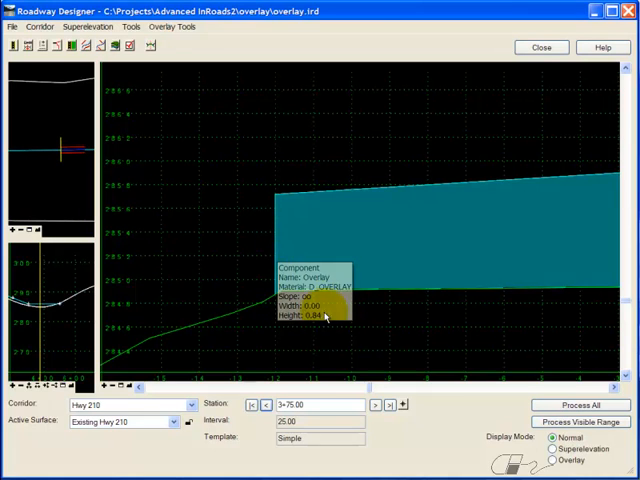
mouse_move(324, 321)
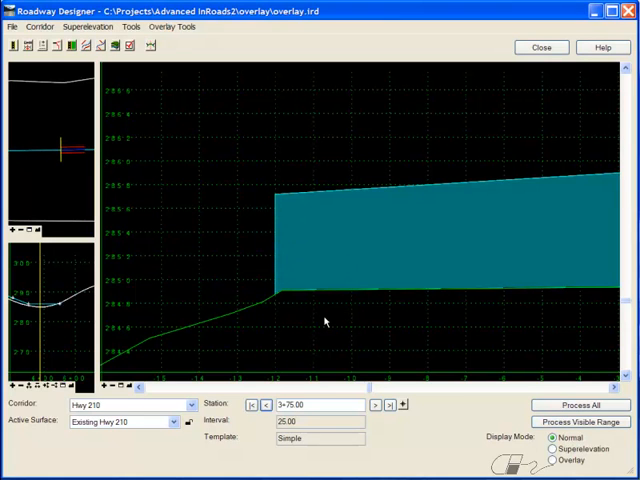